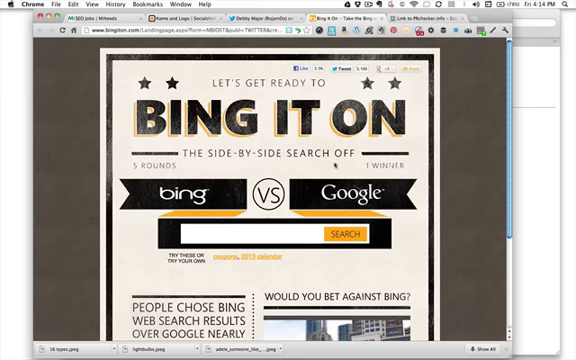
pyautogui.scroll(-3)
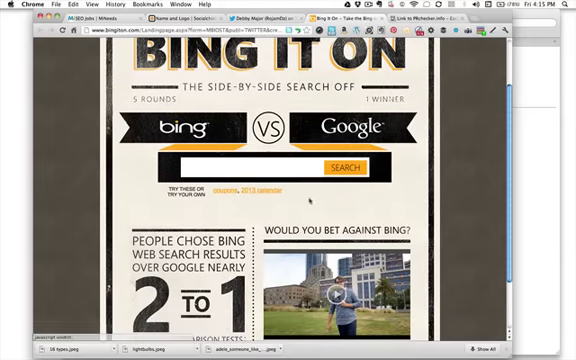
pyautogui.scroll(-3)
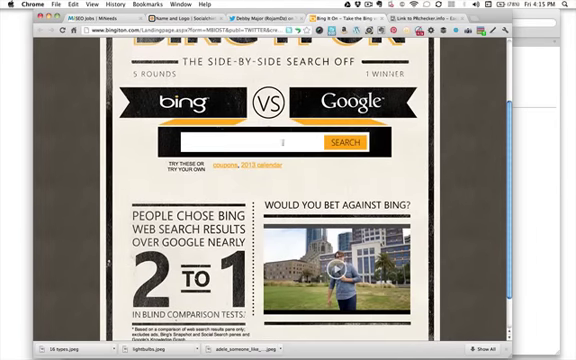
pyautogui.write('Debby')
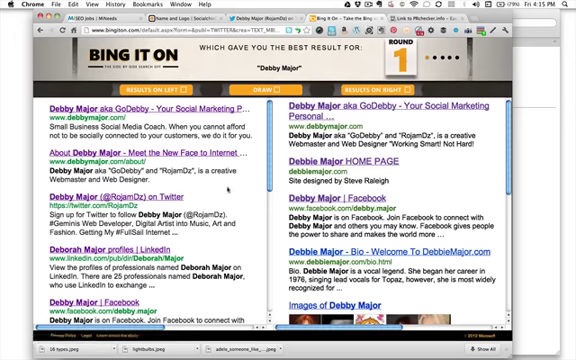
pyautogui.scroll(-3)
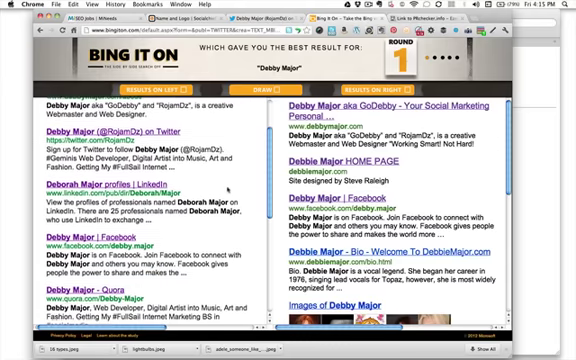
pyautogui.scroll(-3)
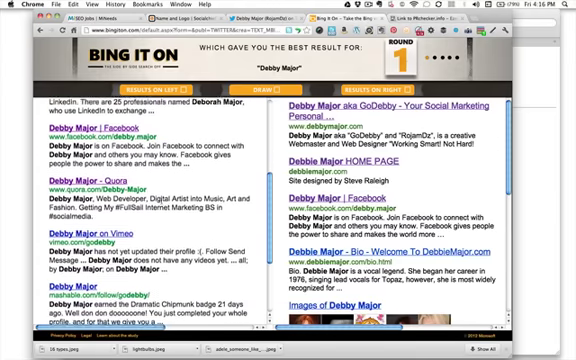
pyautogui.scroll(-3)
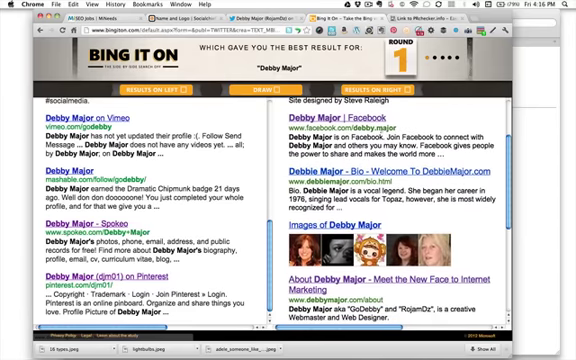
pyautogui.scroll(-3)
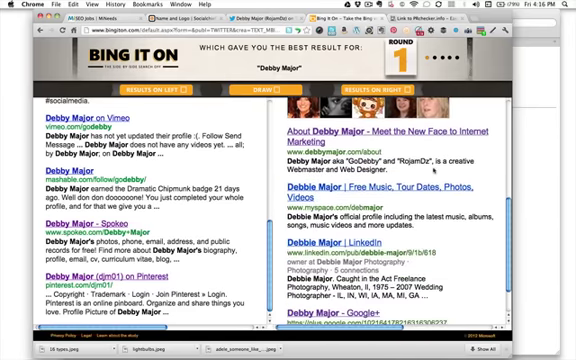
pyautogui.scroll(-3)
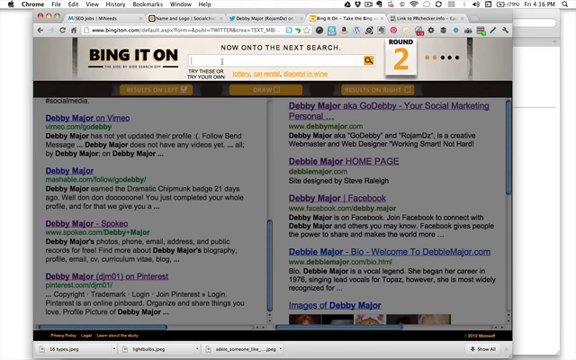
pyautogui.write('Social')
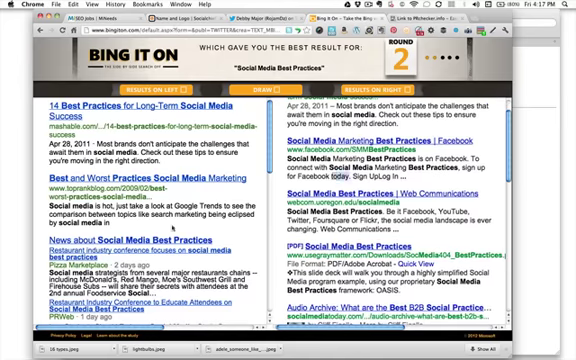
pyautogui.scroll(-3)
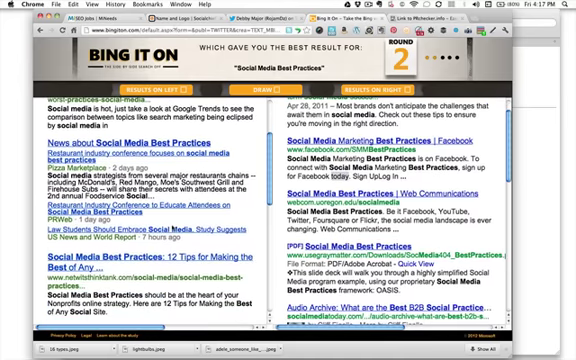
pyautogui.scroll(-3)
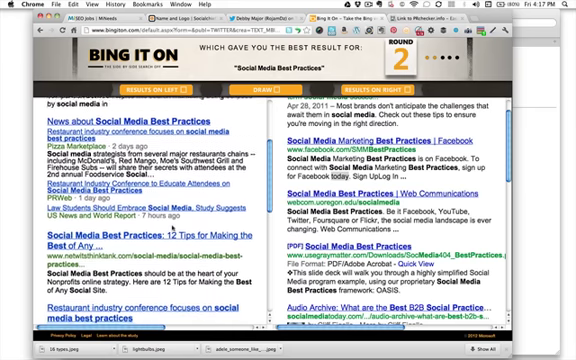
pyautogui.scroll(-3)
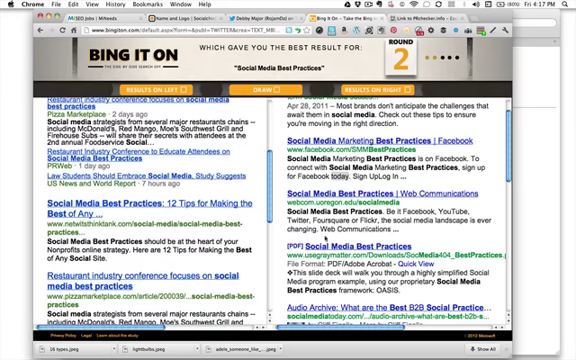
pyautogui.scroll(-3)
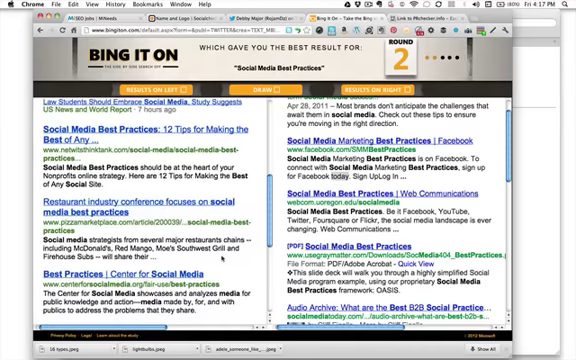
pyautogui.scroll(-3)
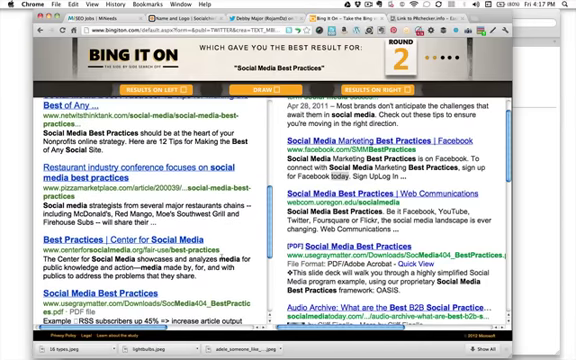
pyautogui.scroll(-3)
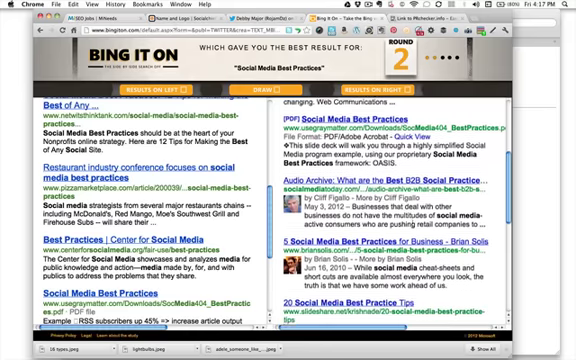
pyautogui.scroll(-3)
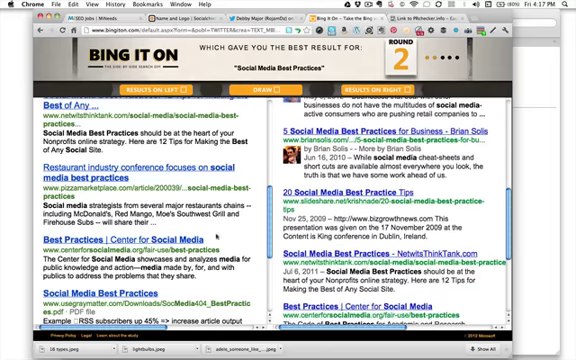
pyautogui.scroll(-3)
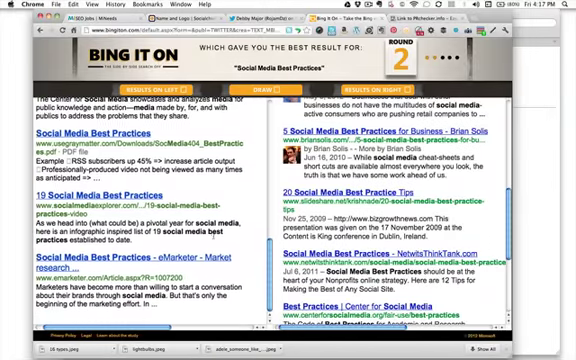
pyautogui.scroll(-3)
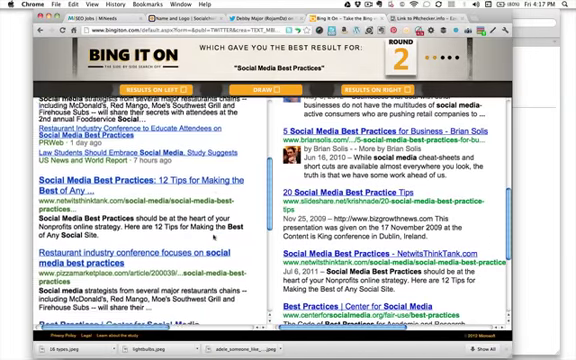
pyautogui.scroll(-3)
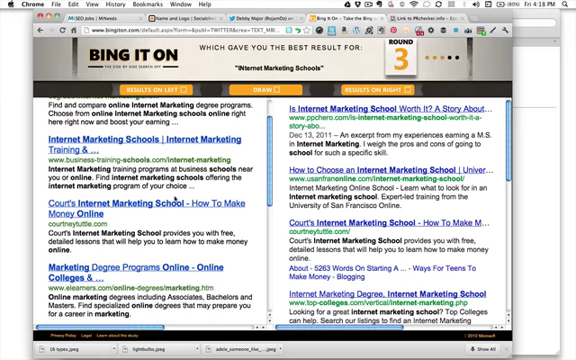
pyautogui.scroll(-3)
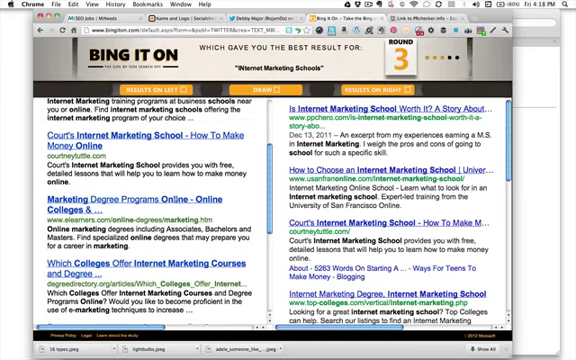
pyautogui.scroll(-3)
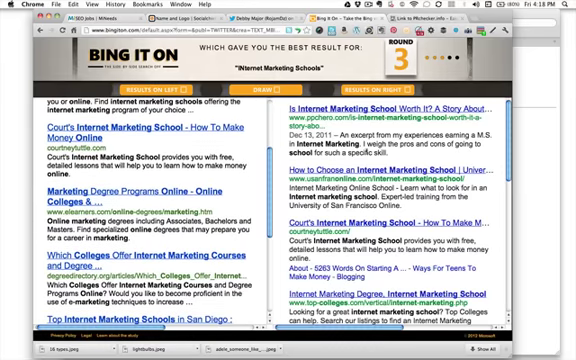
pyautogui.scroll(-3)
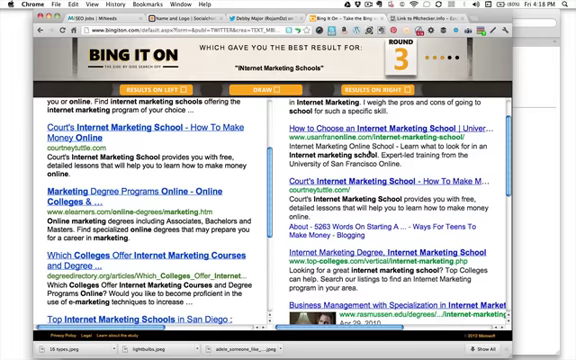
pyautogui.scroll(-3)
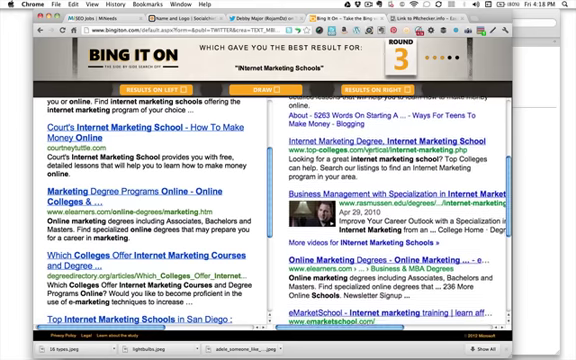
pyautogui.scroll(-3)
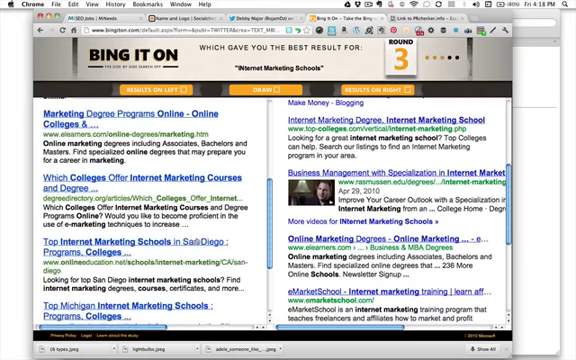
pyautogui.scroll(-3)
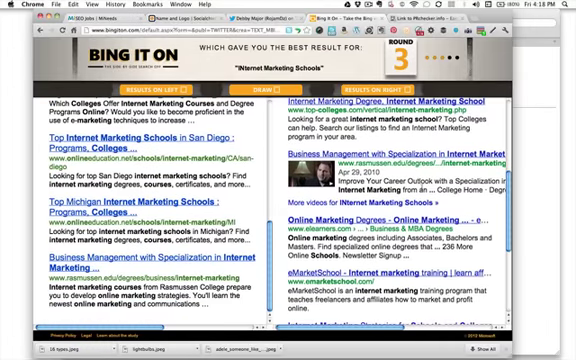
pyautogui.scroll(-3)
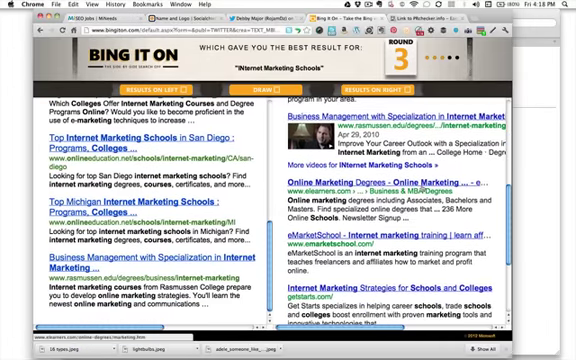
pyautogui.scroll(-3)
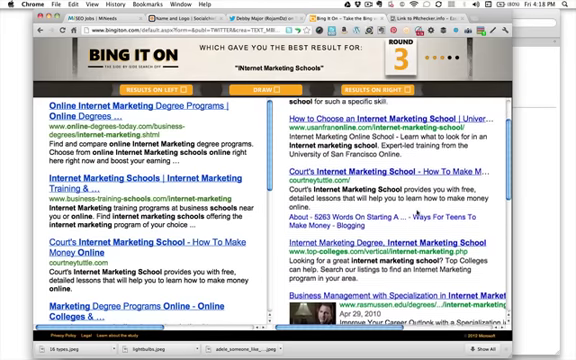
pyautogui.scroll(-3)
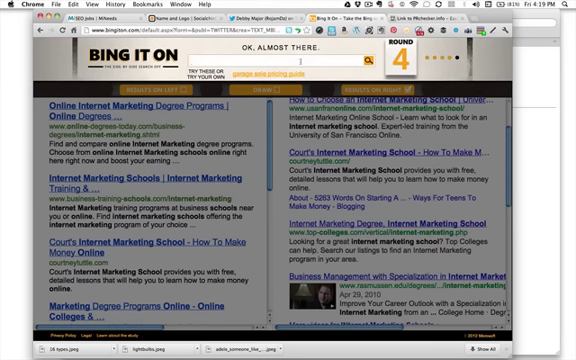
pyautogui.write('usb')
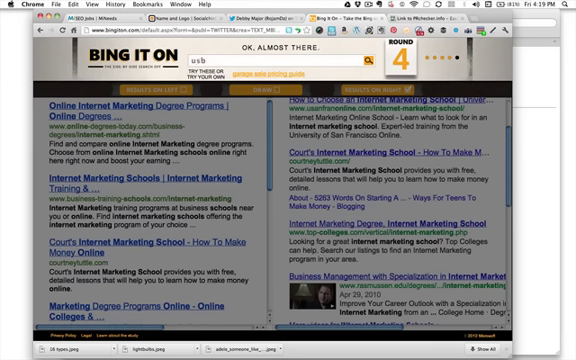
pyautogui.write('r pci')
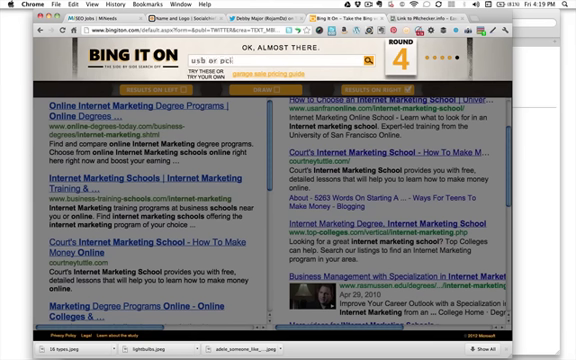
pyautogui.write('wifi')
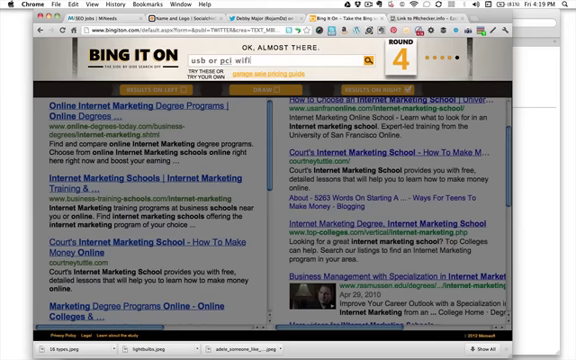
pyautogui.write('c')
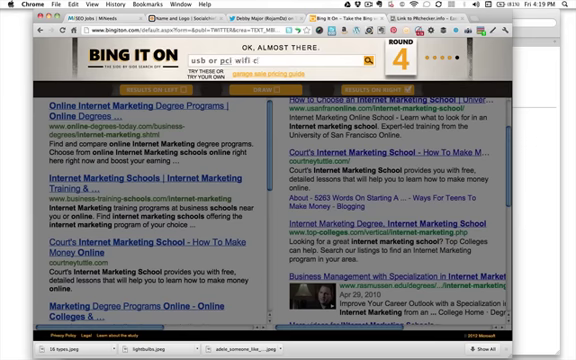
pyautogui.write('ard')
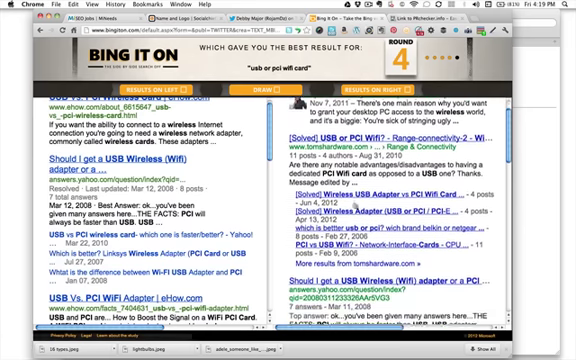
pyautogui.scroll(-3)
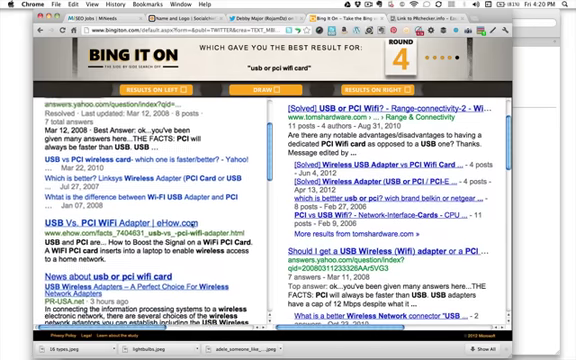
pyautogui.scroll(-3)
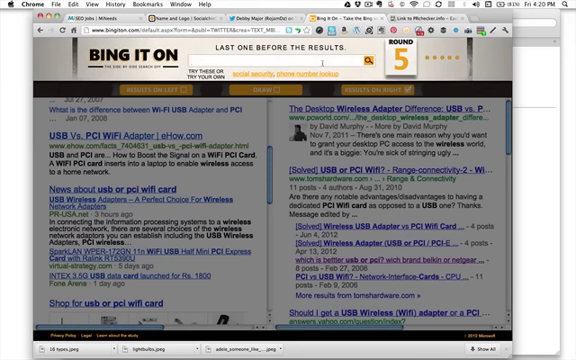
pyautogui.write('bes')
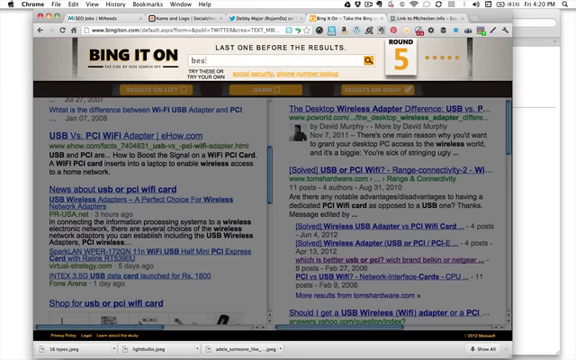
pyautogui.write('best twitter')
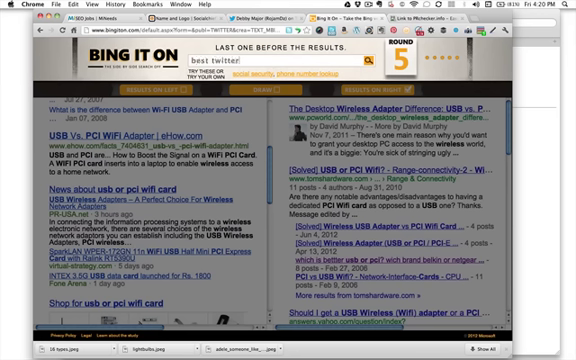
pyautogui.write('ana')
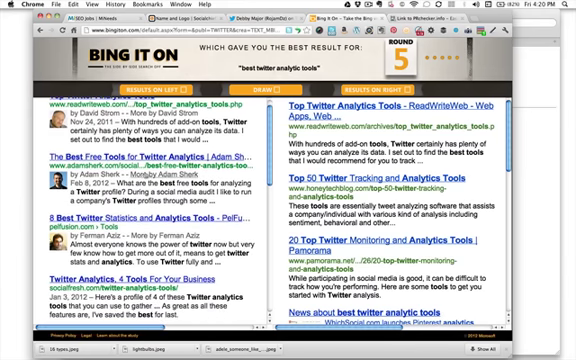
pyautogui.scroll(-3)
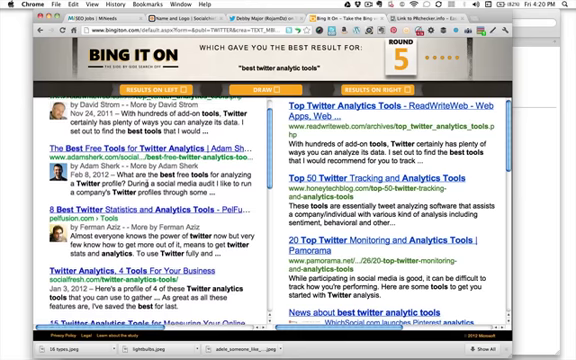
pyautogui.scroll(-3)
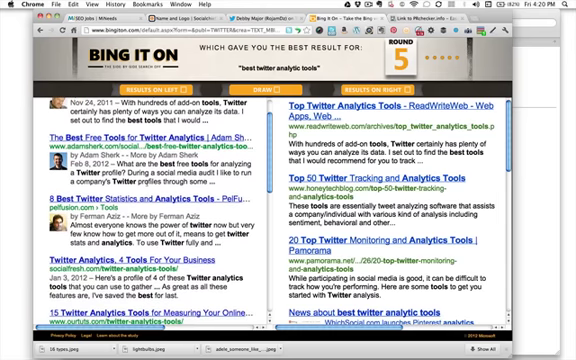
pyautogui.scroll(-3)
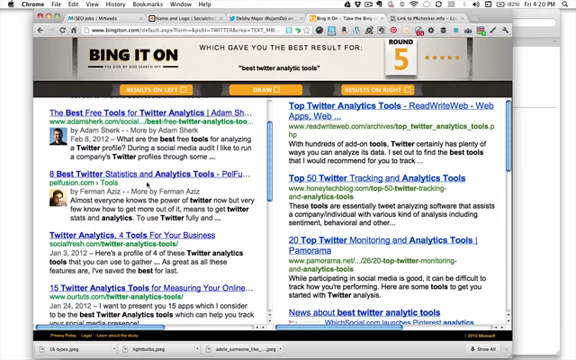
pyautogui.scroll(-3)
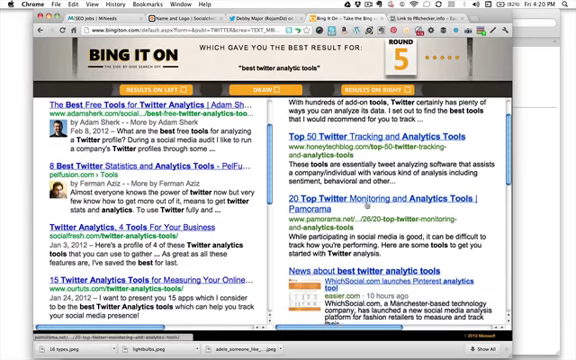
pyautogui.scroll(-3)
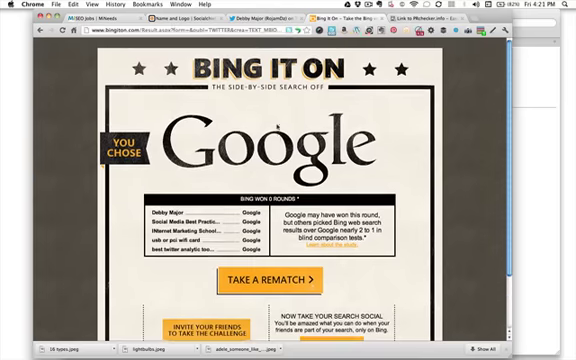
pyautogui.scroll(-3)
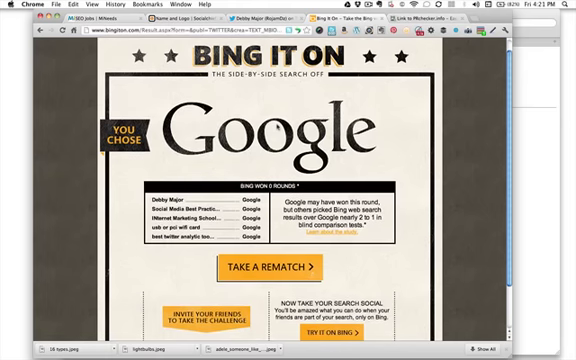
pyautogui.scroll(-3)
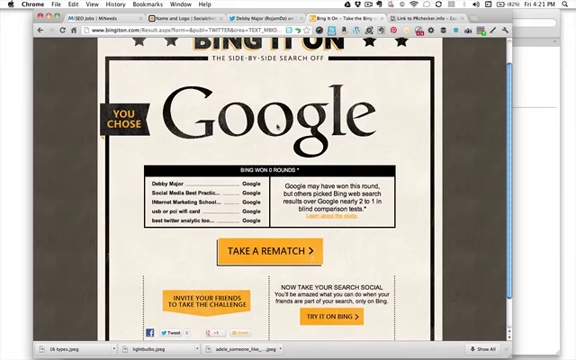
pyautogui.scroll(-3)
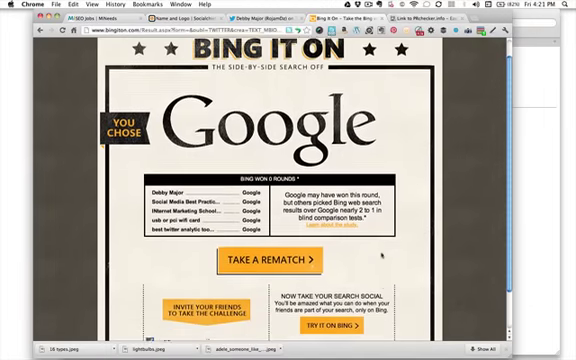
pyautogui.scroll(-3)
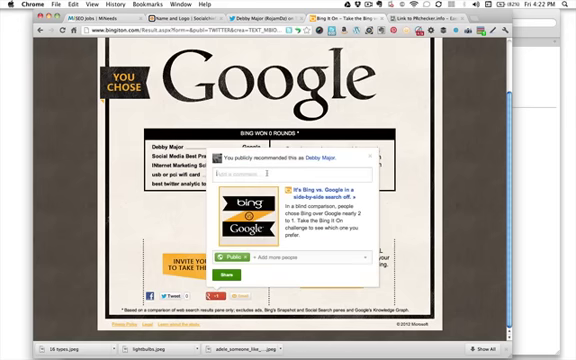
pyautogui.write('Uh')
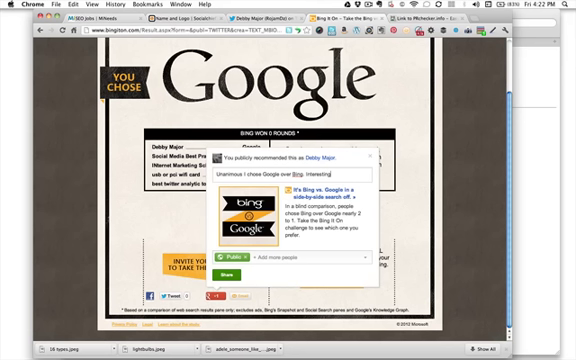
pyautogui.write('O')
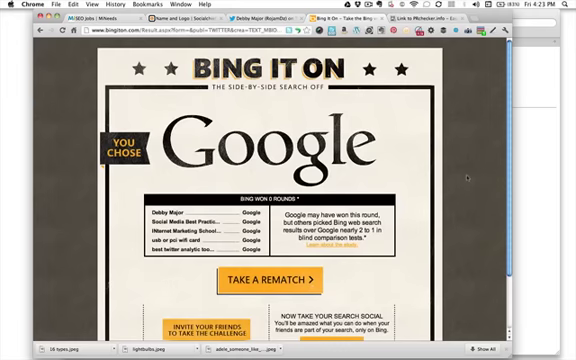
pyautogui.scroll(-3)
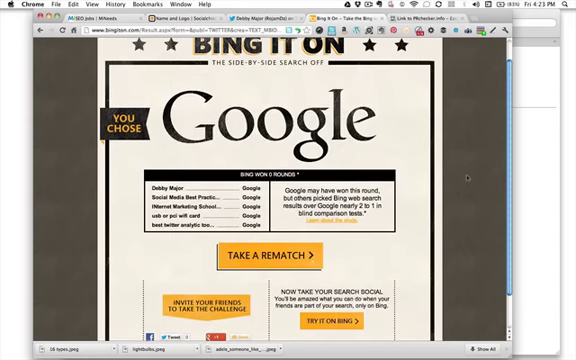
pyautogui.scroll(-3)
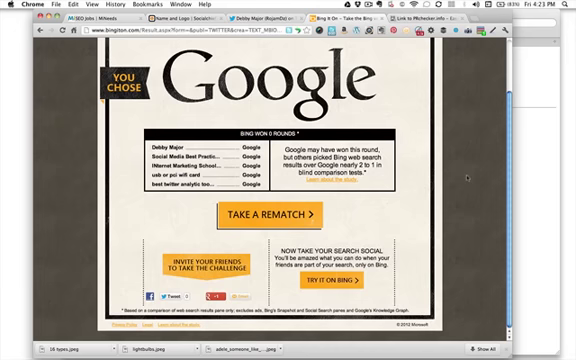